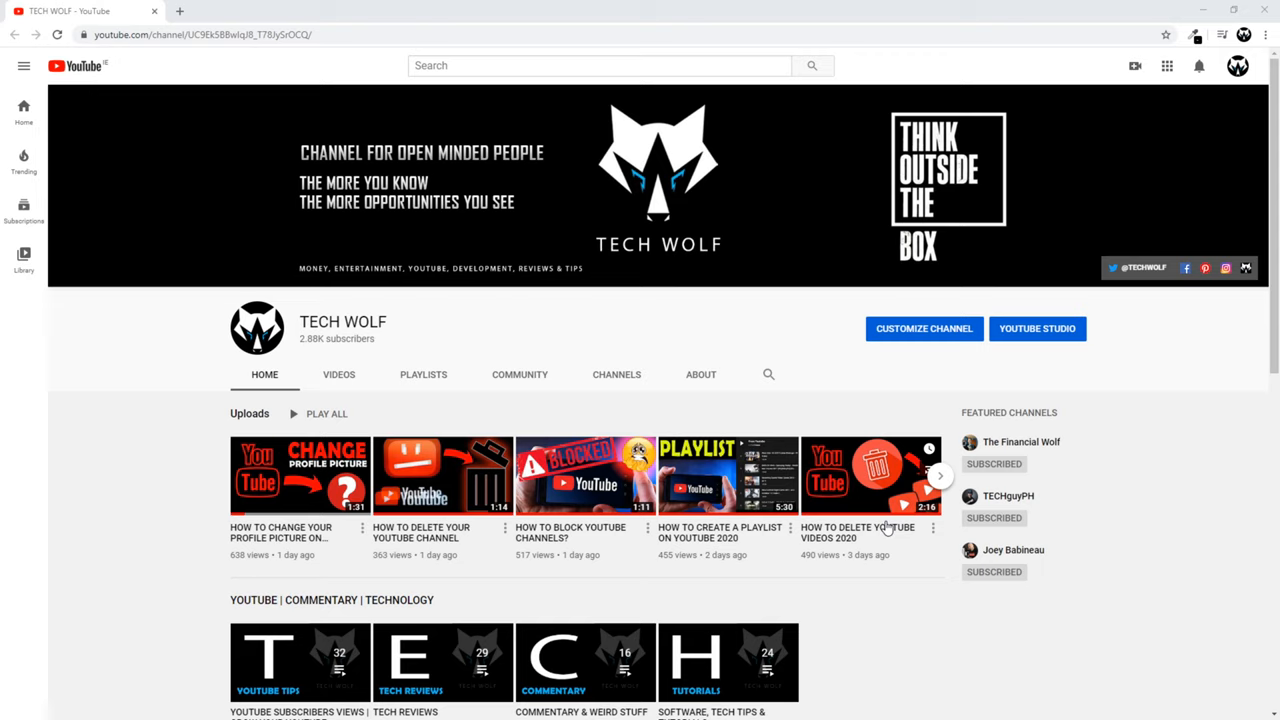
pyautogui.moveTo(898, 593)
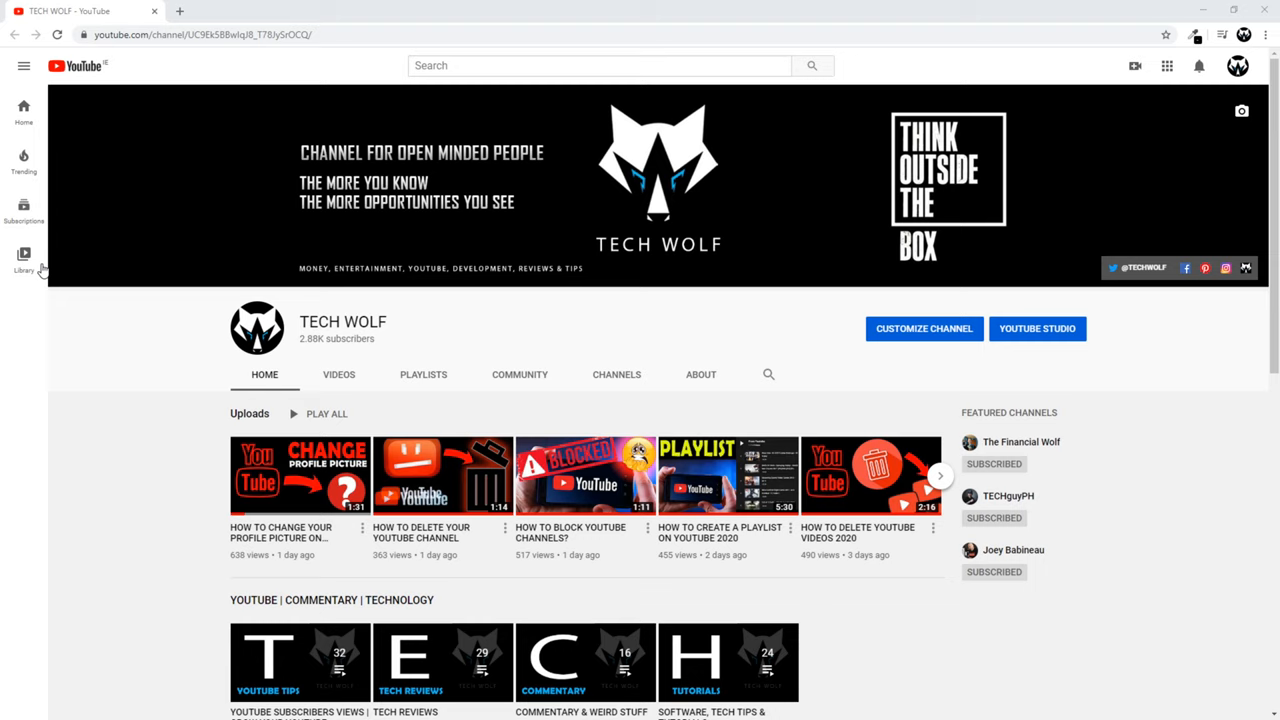
# From the account menu, enter YouTube Studio for TECH WOLF and open its Settings.
pyautogui.click(1238, 66)
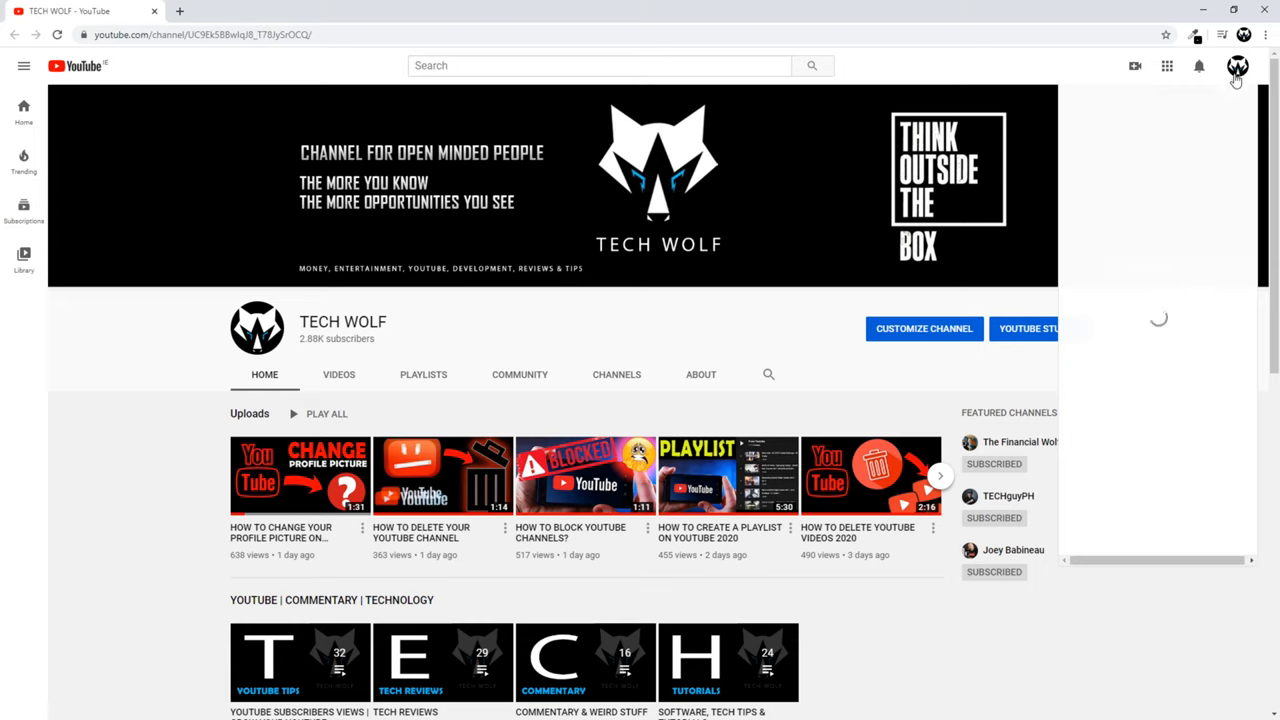
pyautogui.click(1238, 65)
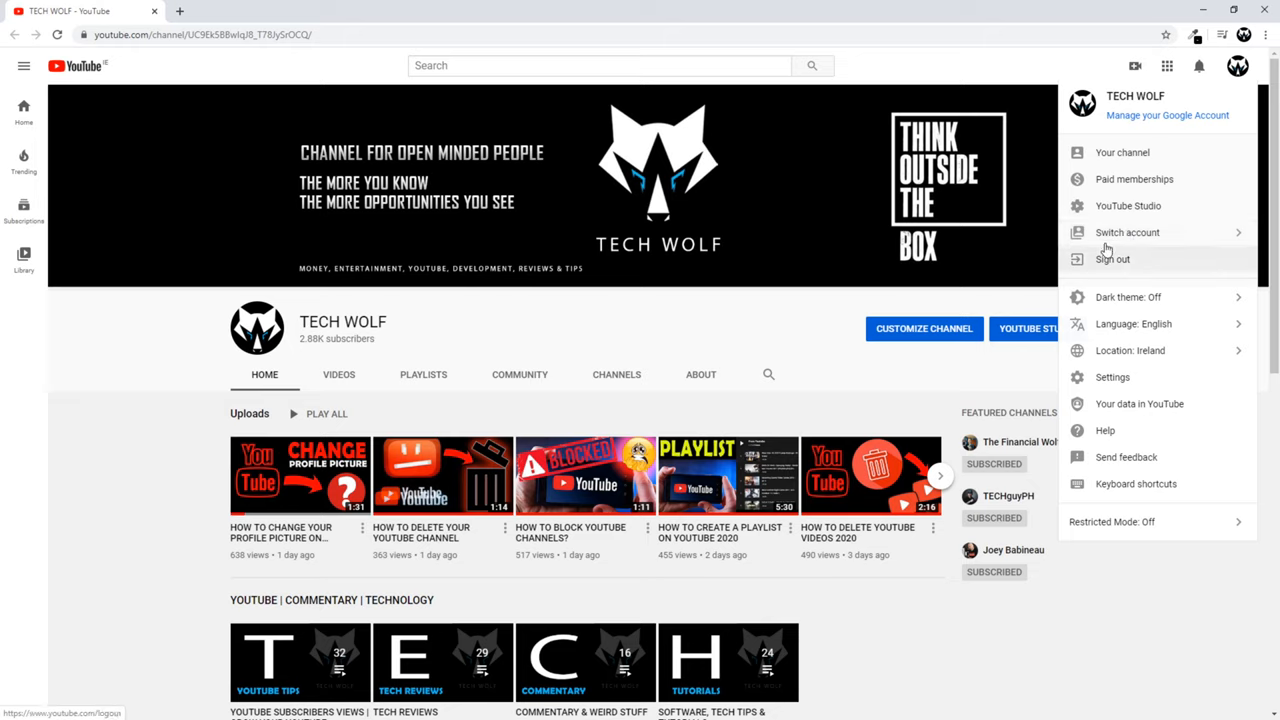
pyautogui.moveTo(969, 271)
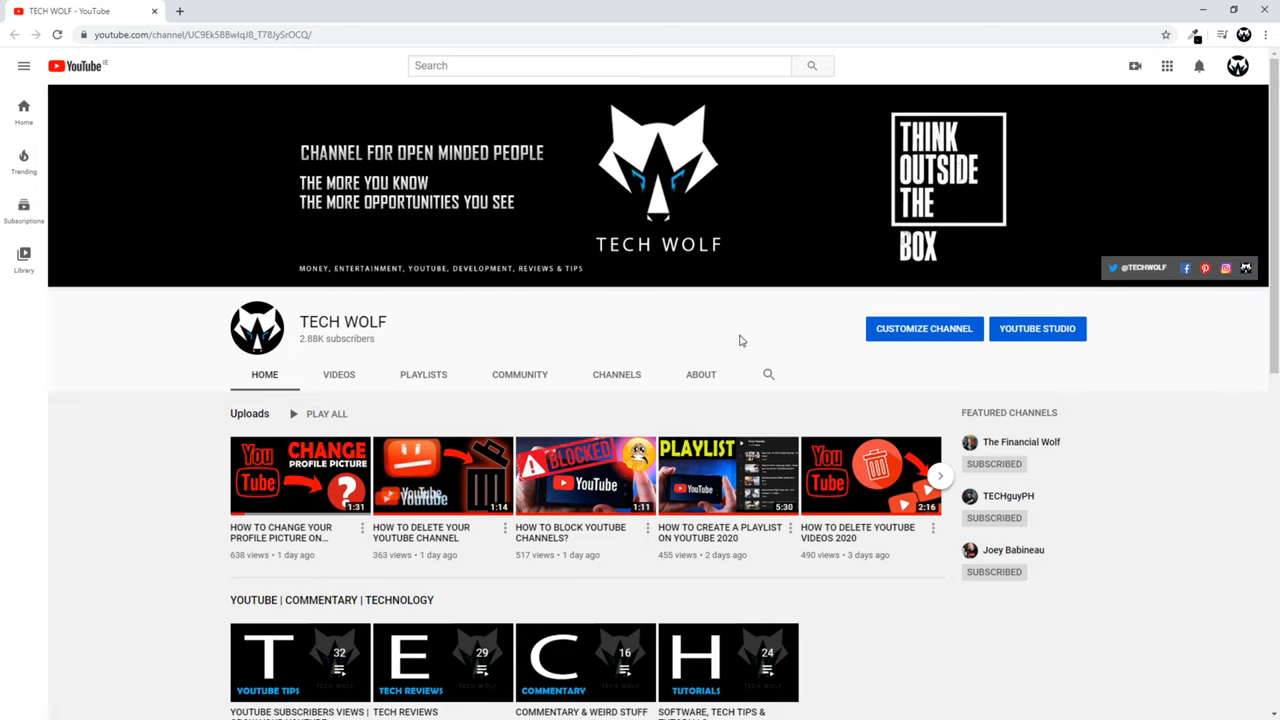
pyautogui.moveTo(1037, 328)
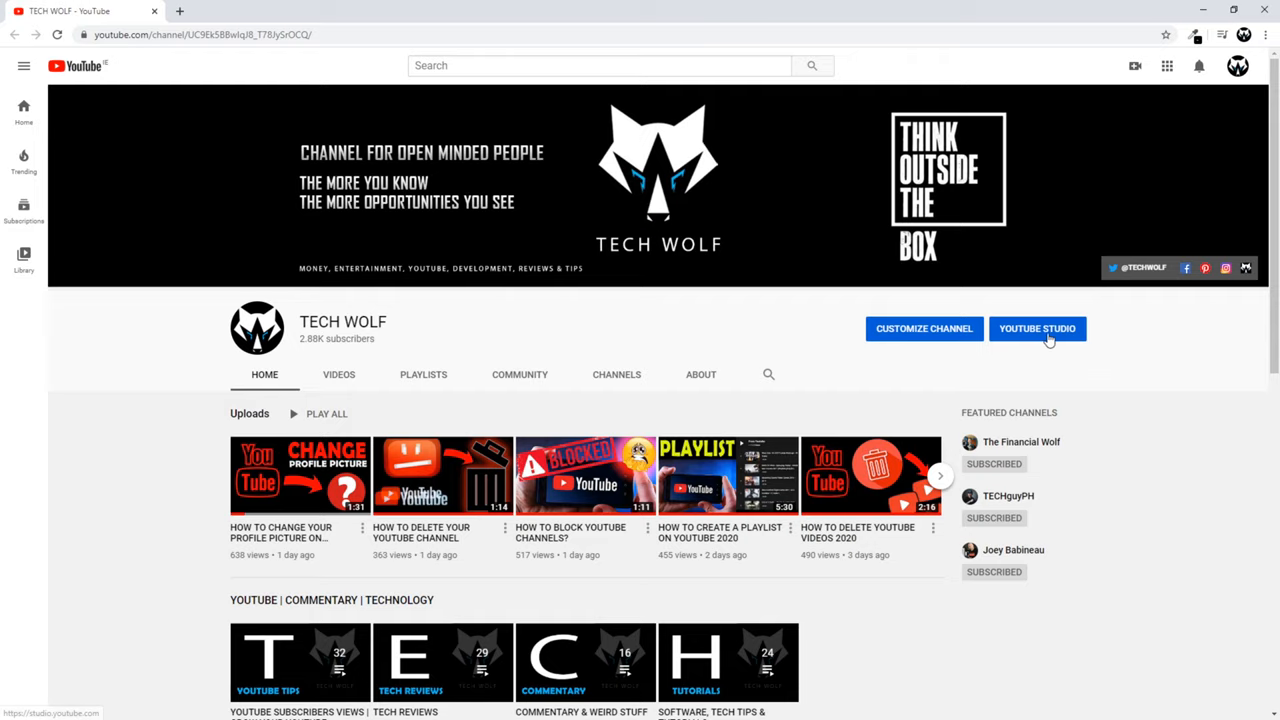
pyautogui.click(1037, 328)
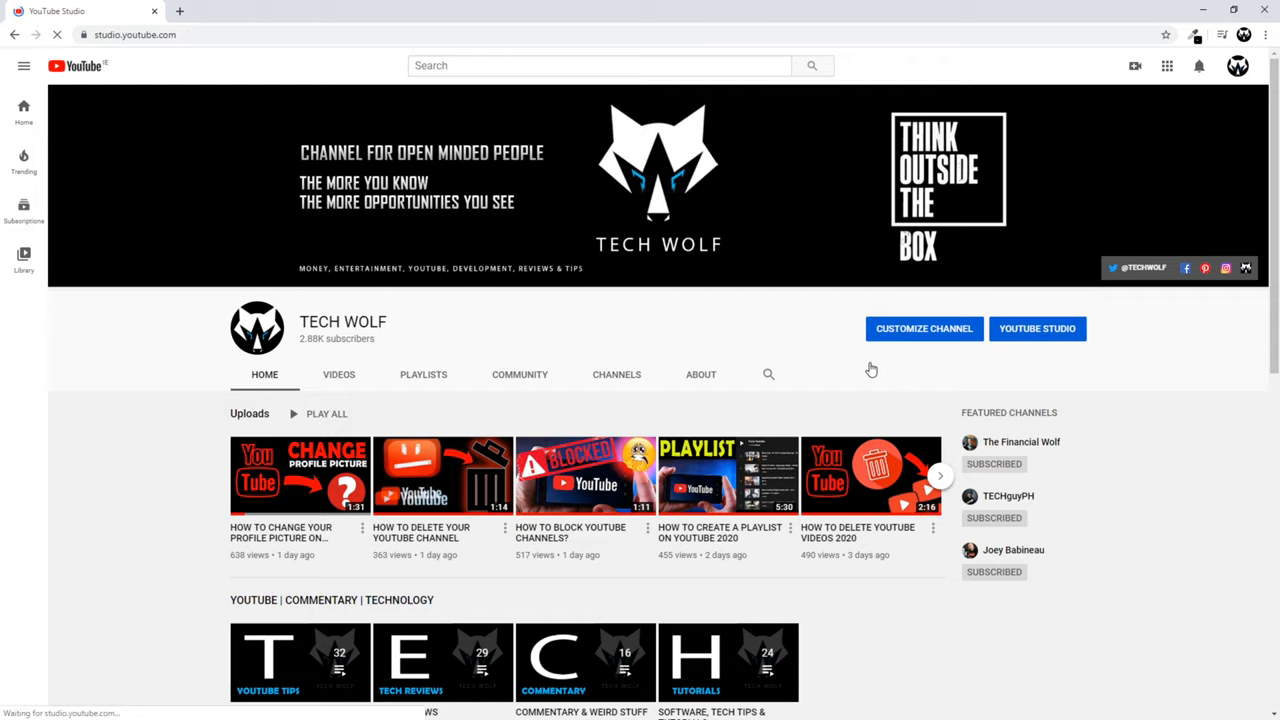
pyautogui.click(1037, 328)
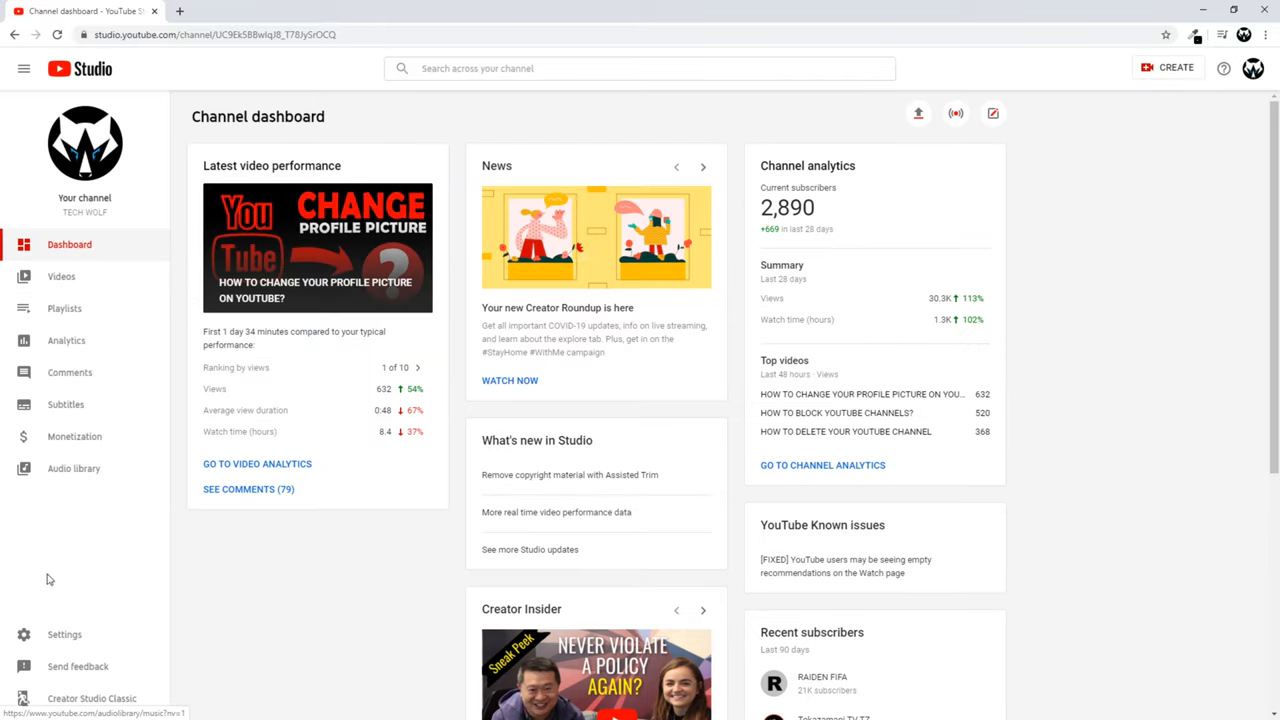
pyautogui.click(64, 634)
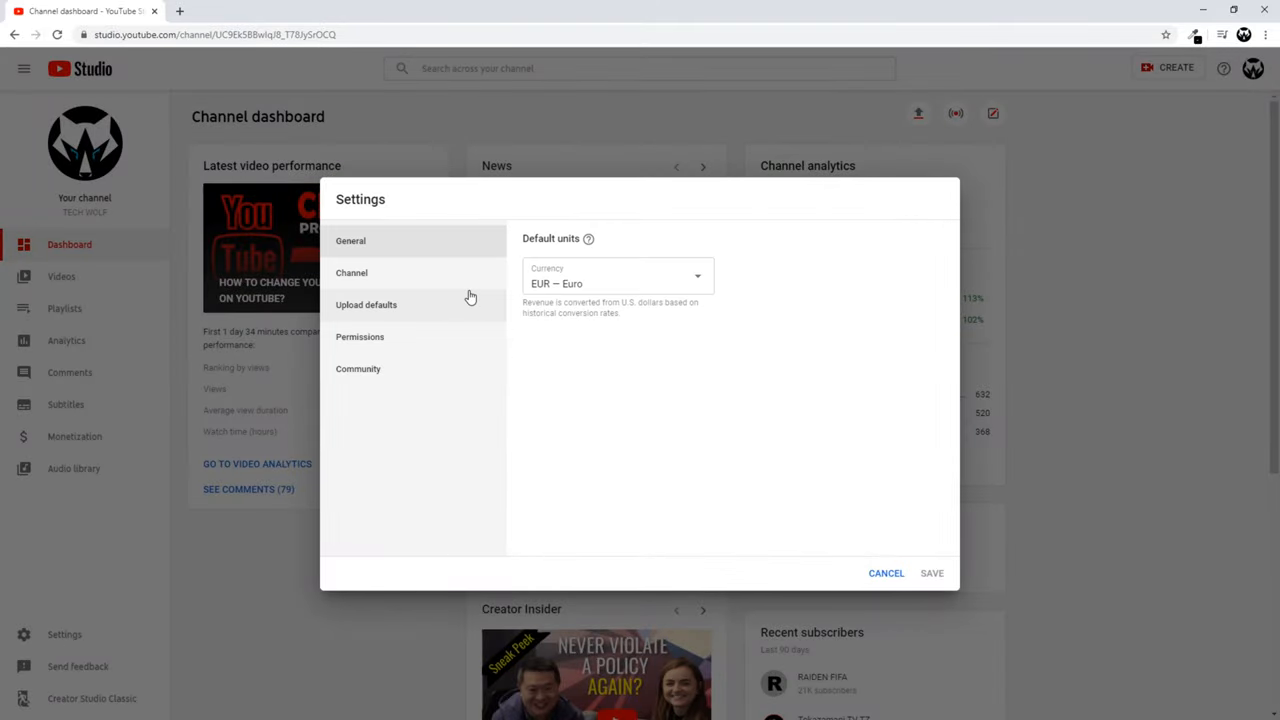
pyautogui.moveTo(351, 273)
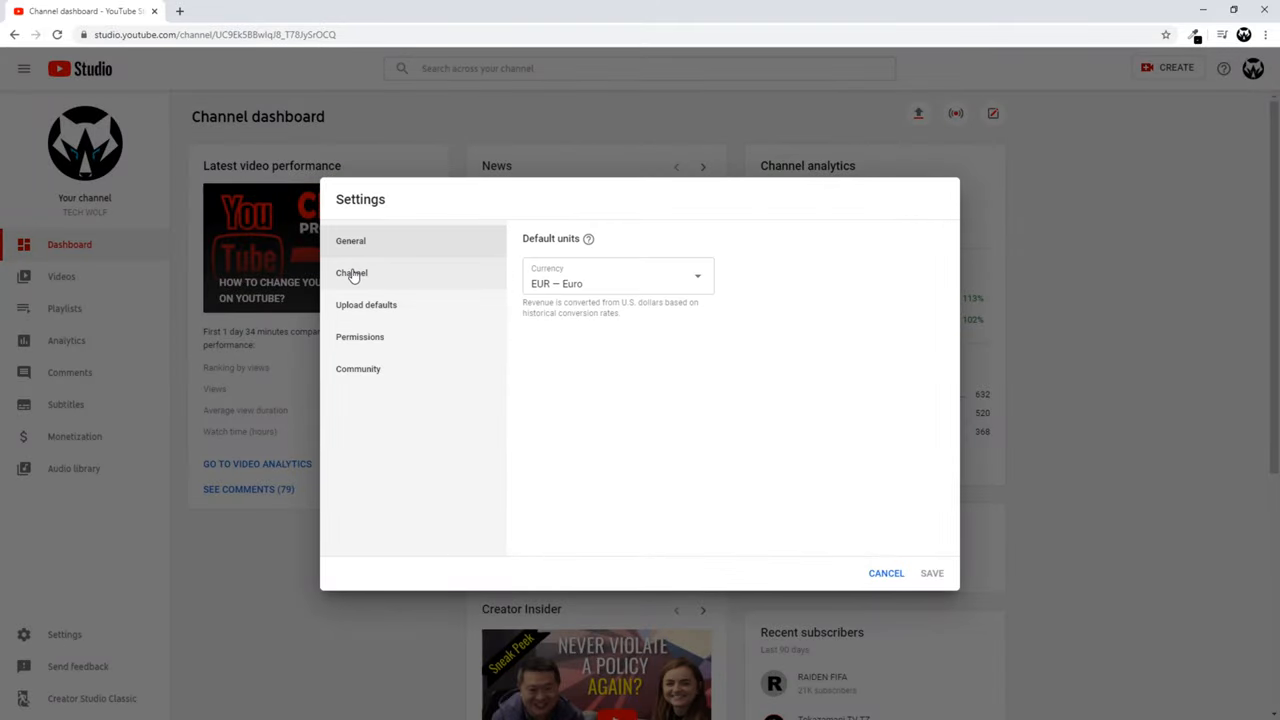
# Go to the Channel section's Advanced settings tab in Settings.
pyautogui.click(351, 272)
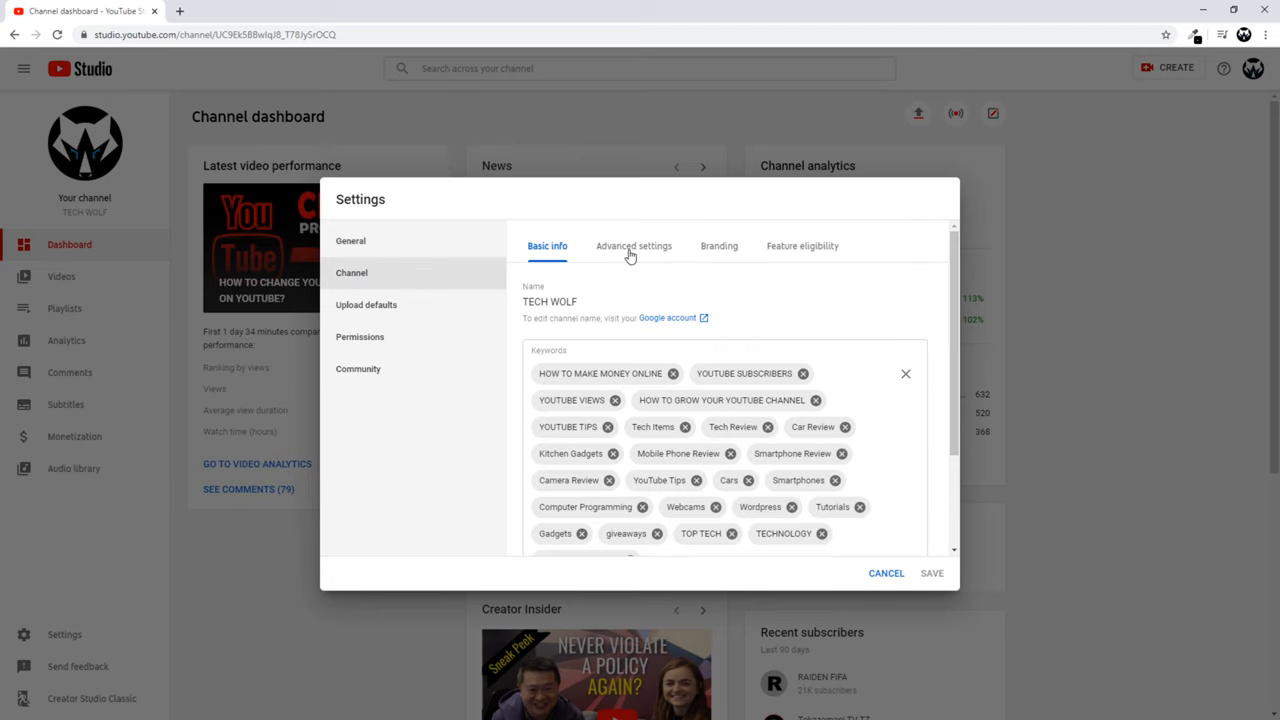
pyautogui.click(633, 245)
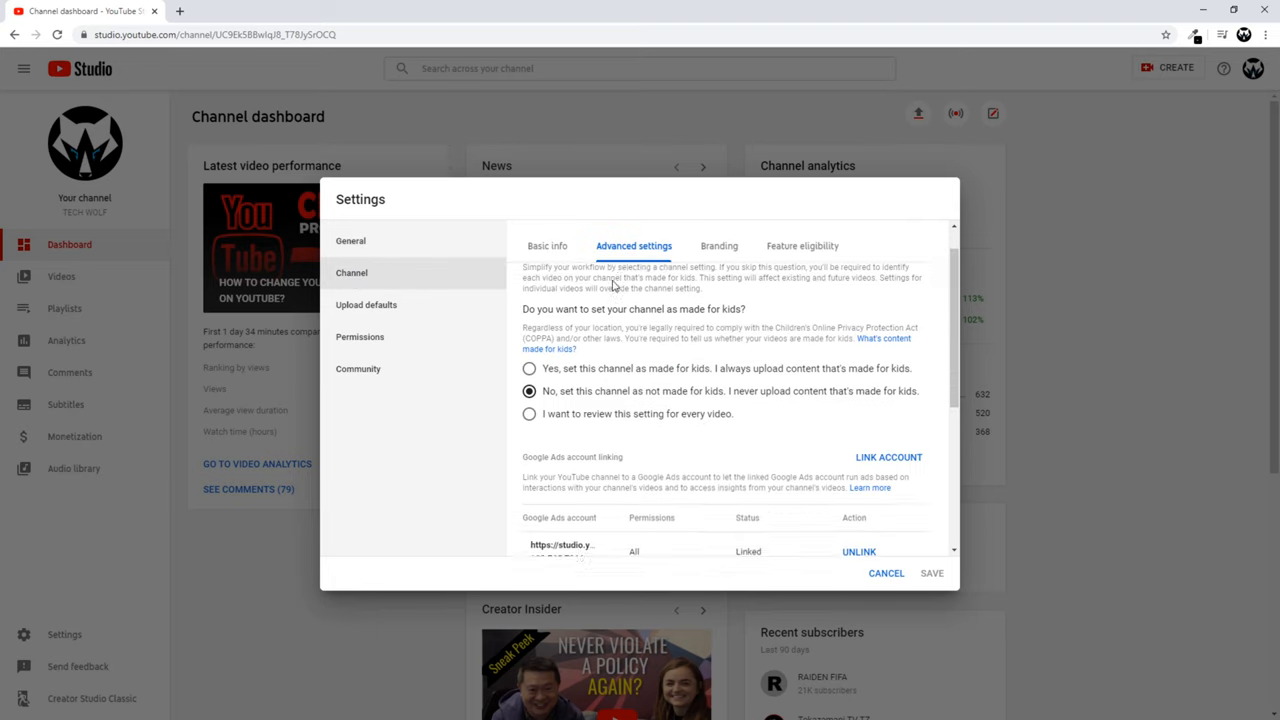
# Untick 'Display the number of people subscribed to my channel'.
pyautogui.scroll(-3)
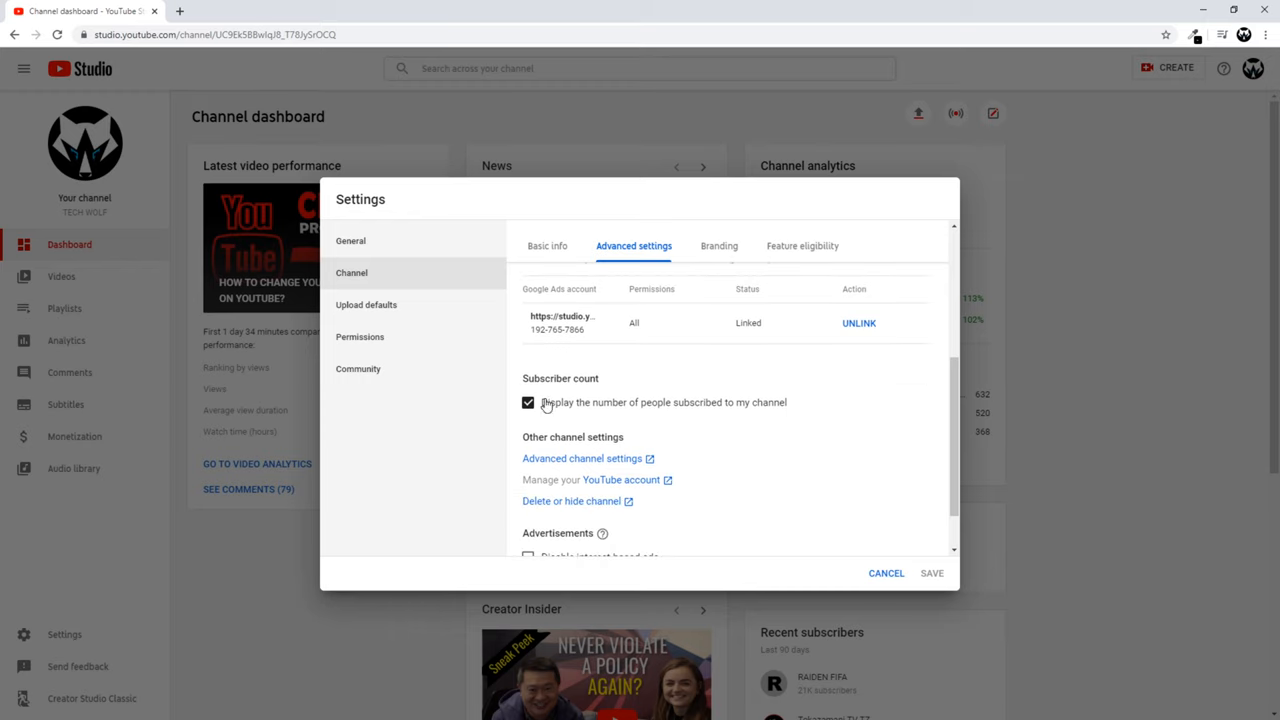
pyautogui.moveTo(575, 415)
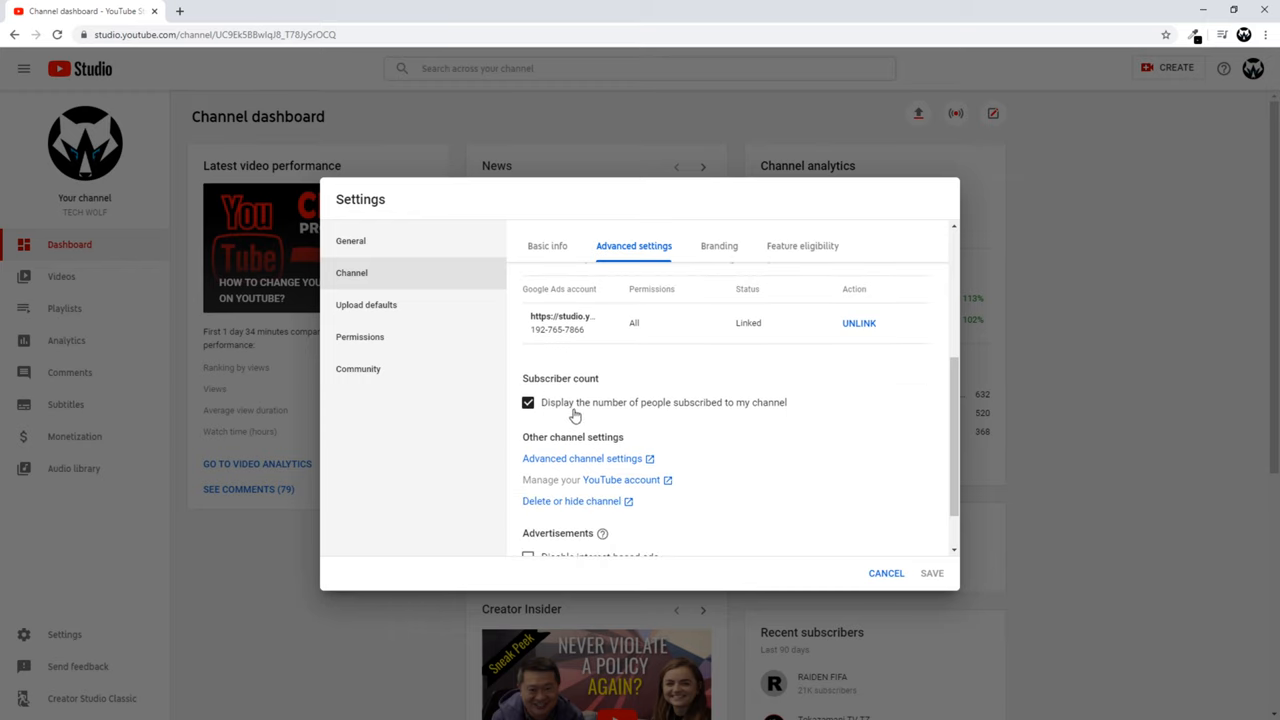
pyautogui.moveTo(800, 411)
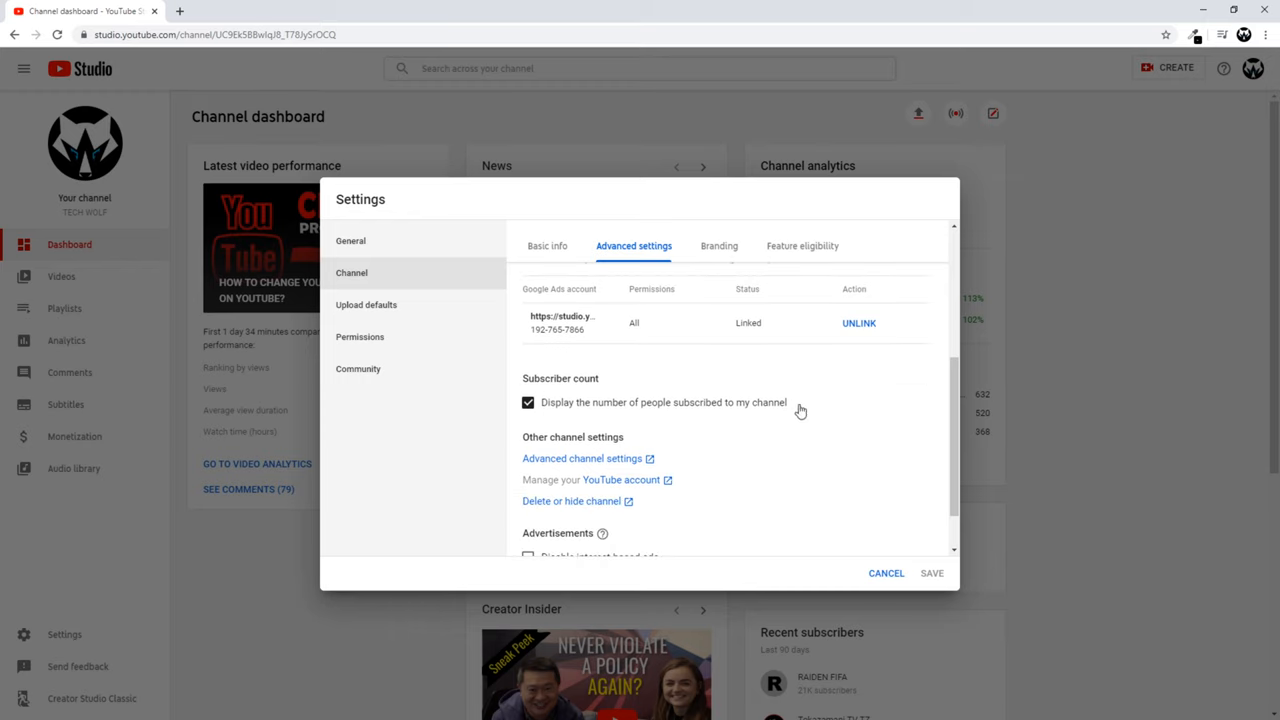
pyautogui.click(528, 402)
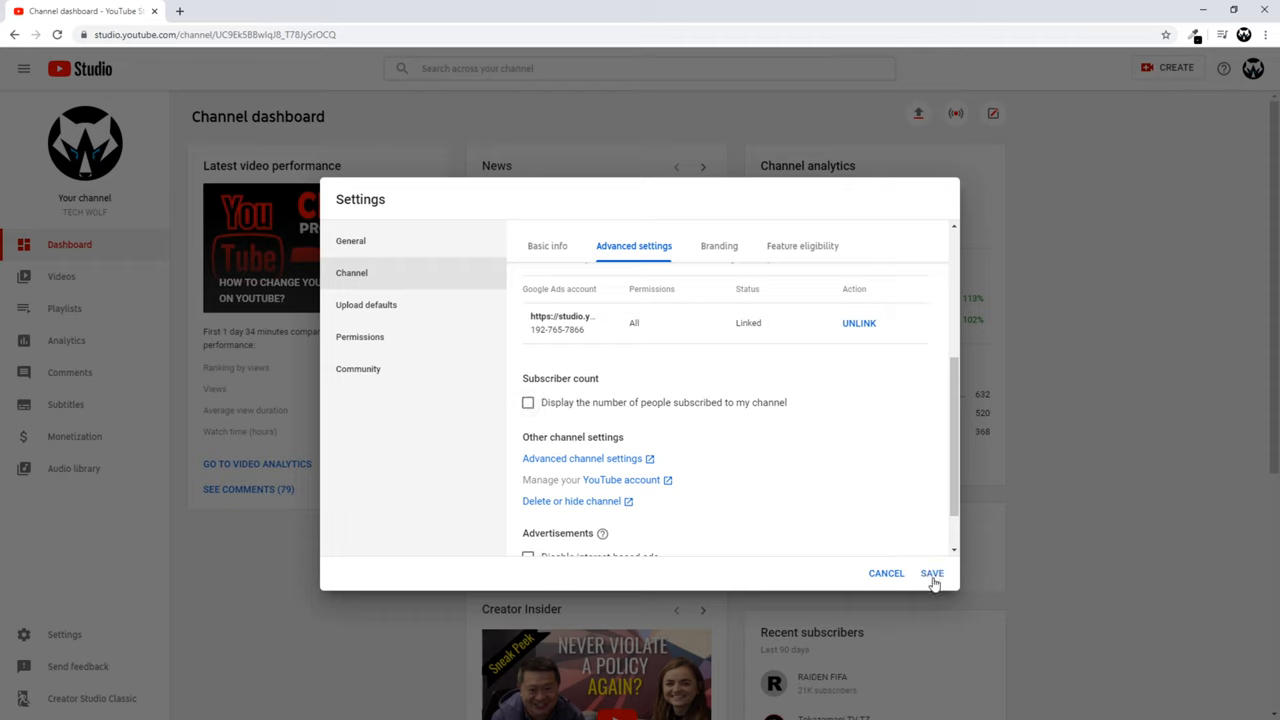
pyautogui.moveTo(718, 531)
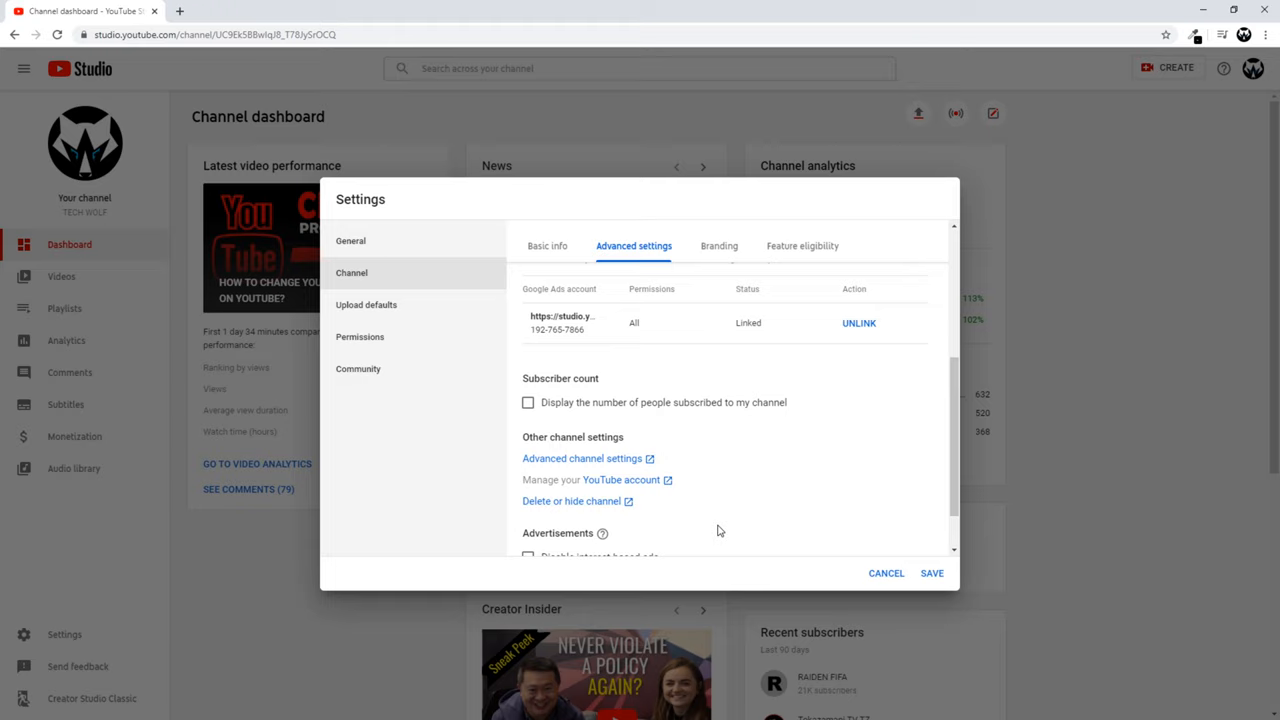
# Re-tick the subscriber count option and cancel the Settings dialog without saving.
pyautogui.click(528, 402)
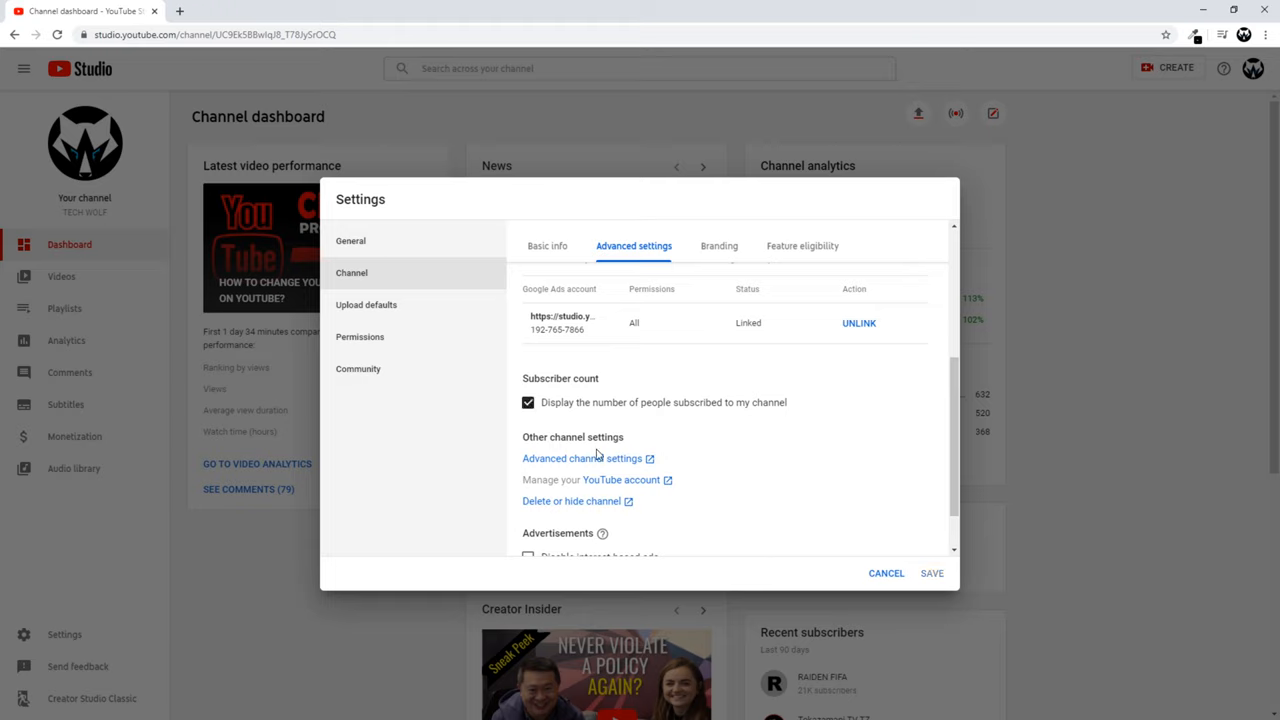
pyautogui.moveTo(880, 506)
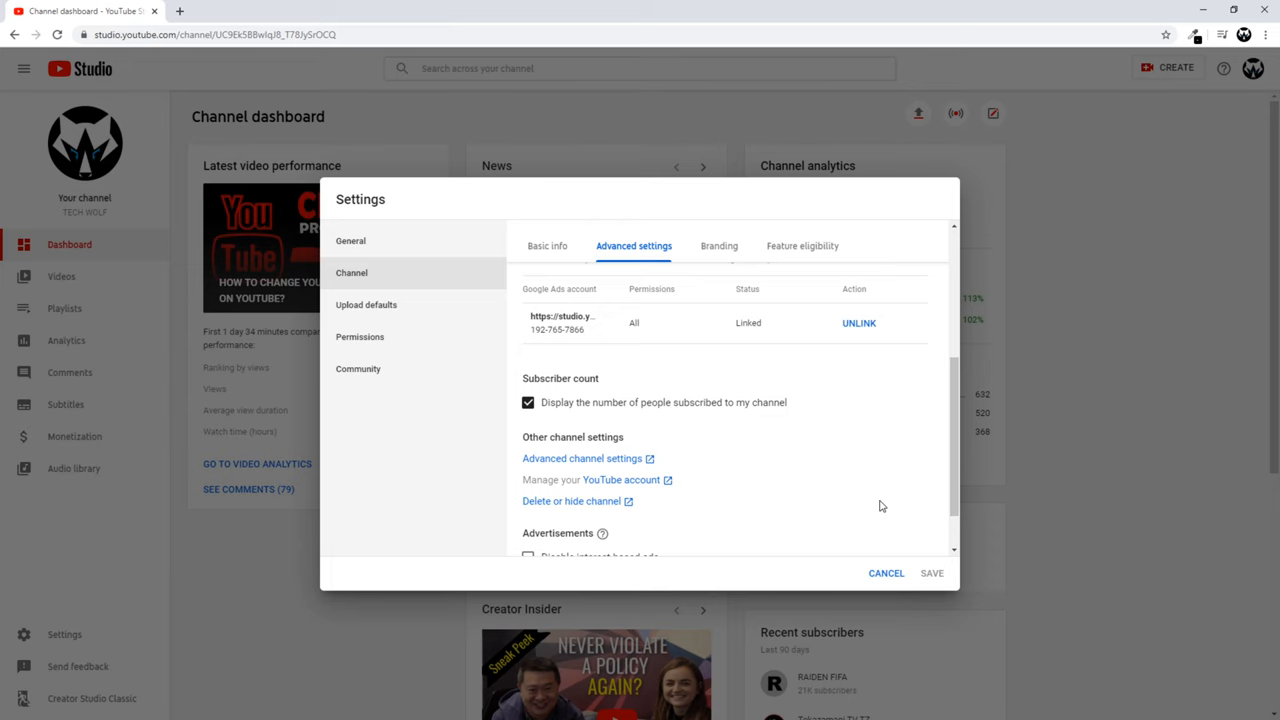
pyautogui.click(885, 573)
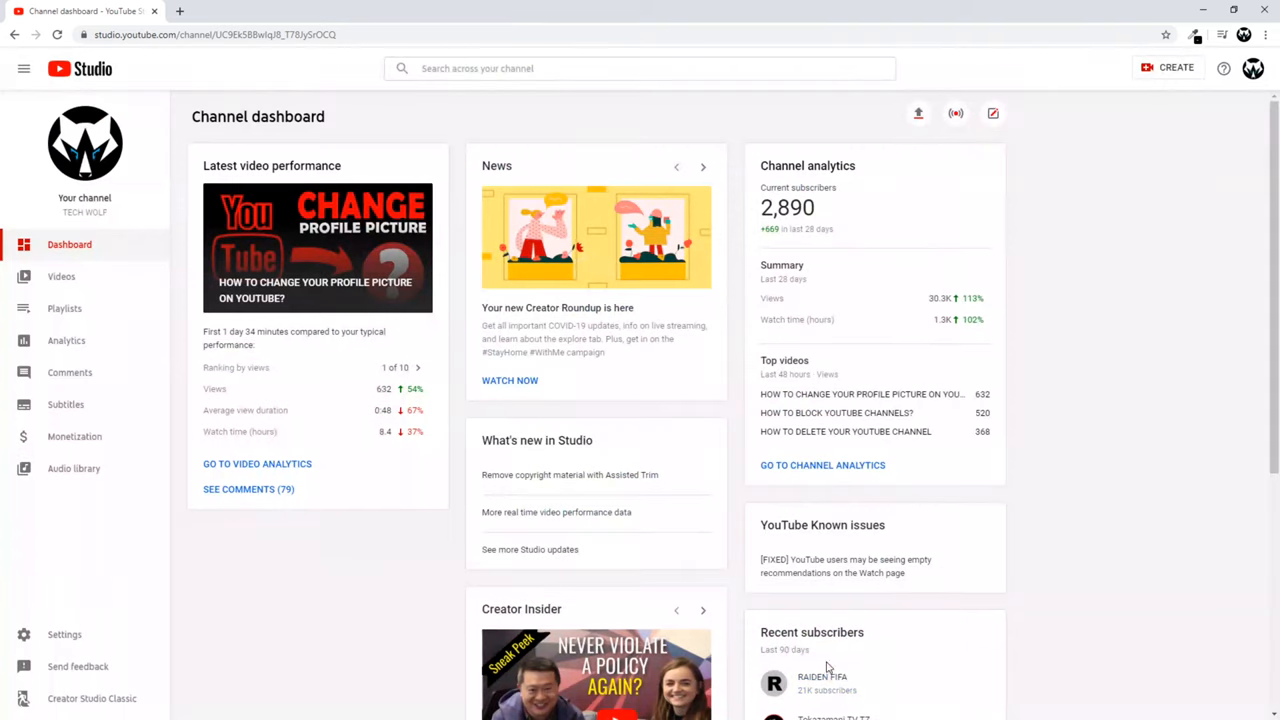